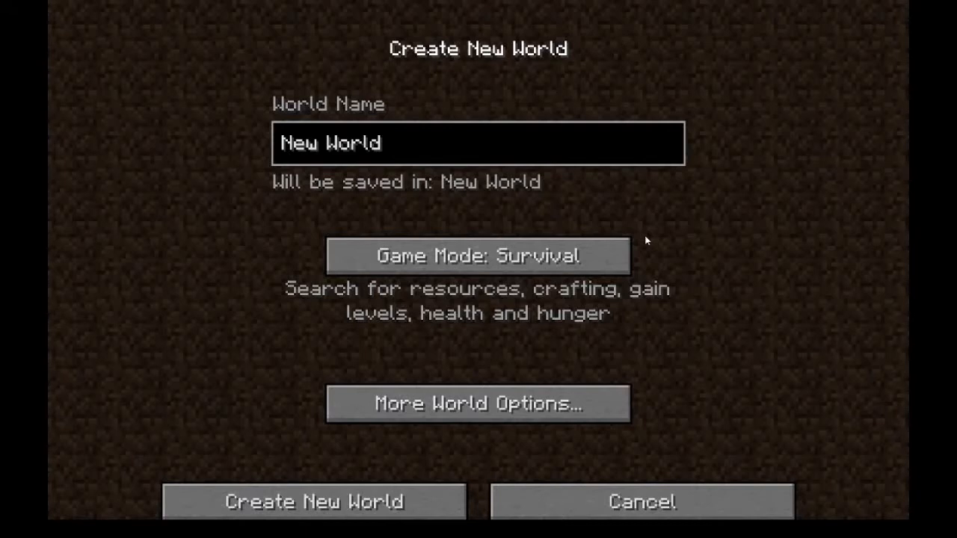
mouse_move(701, 251)
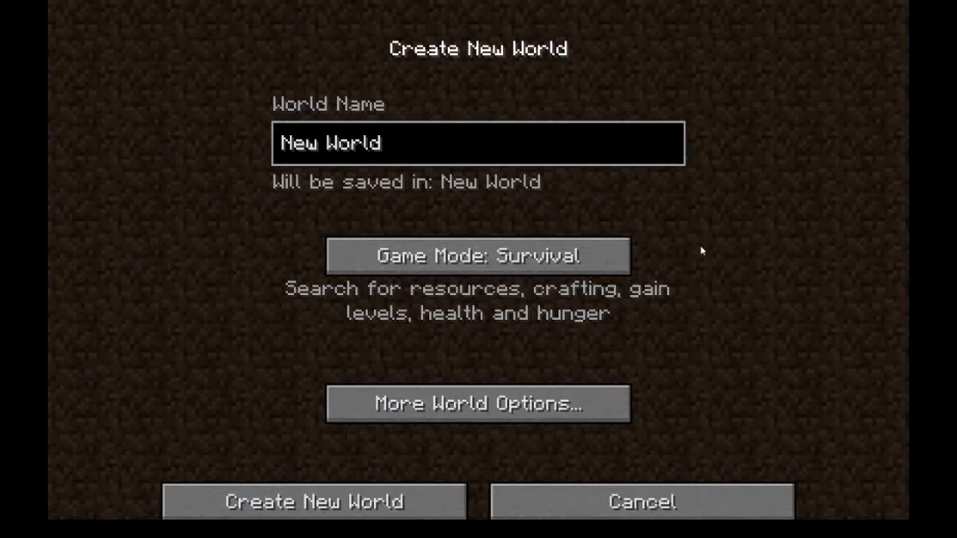
mouse_move(864, 169)
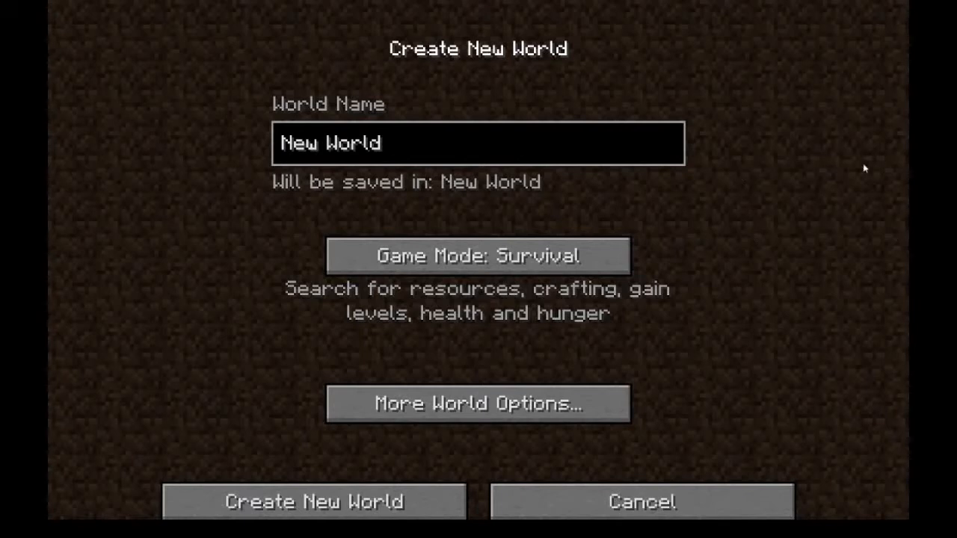
mouse_move(783, 191)
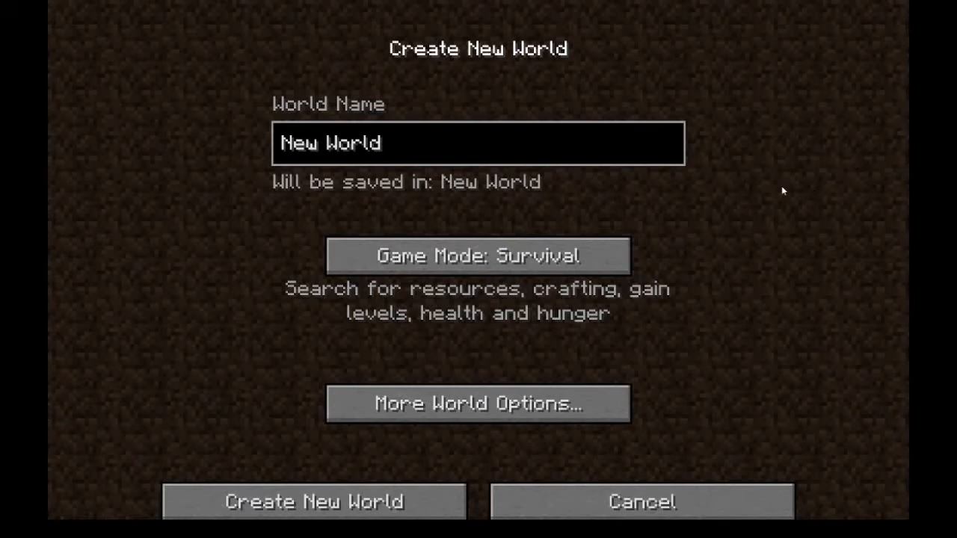
mouse_move(702, 233)
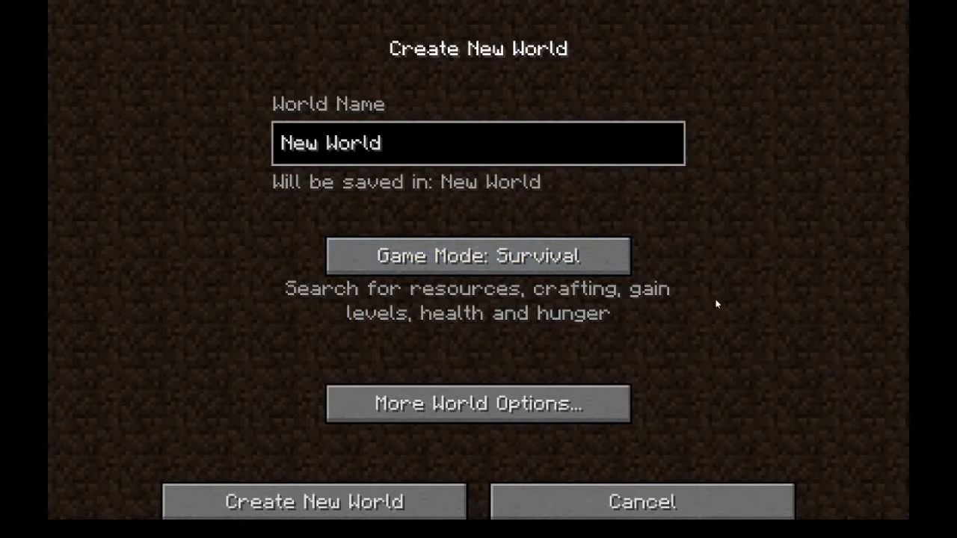
mouse_move(134, 183)
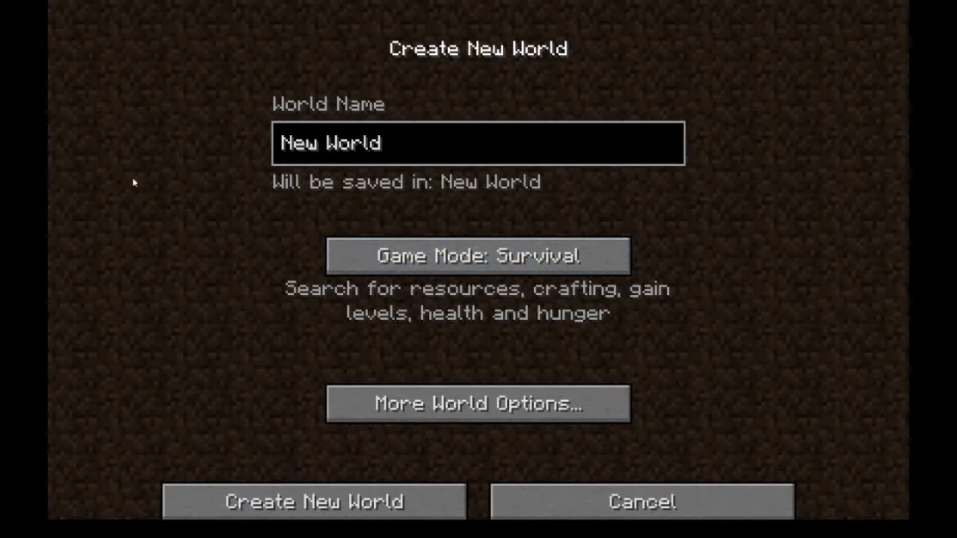
mouse_move(715, 350)
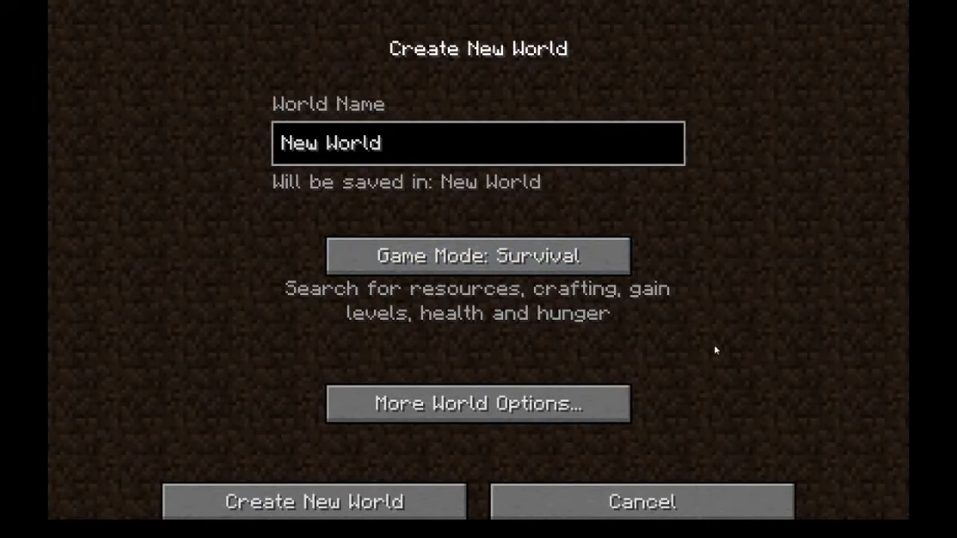
mouse_move(320, 238)
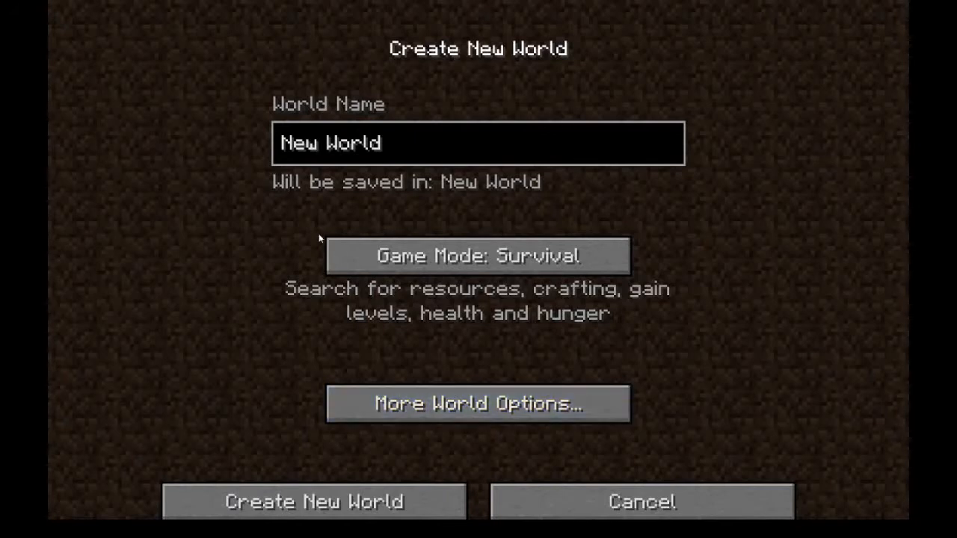
mouse_move(579, 257)
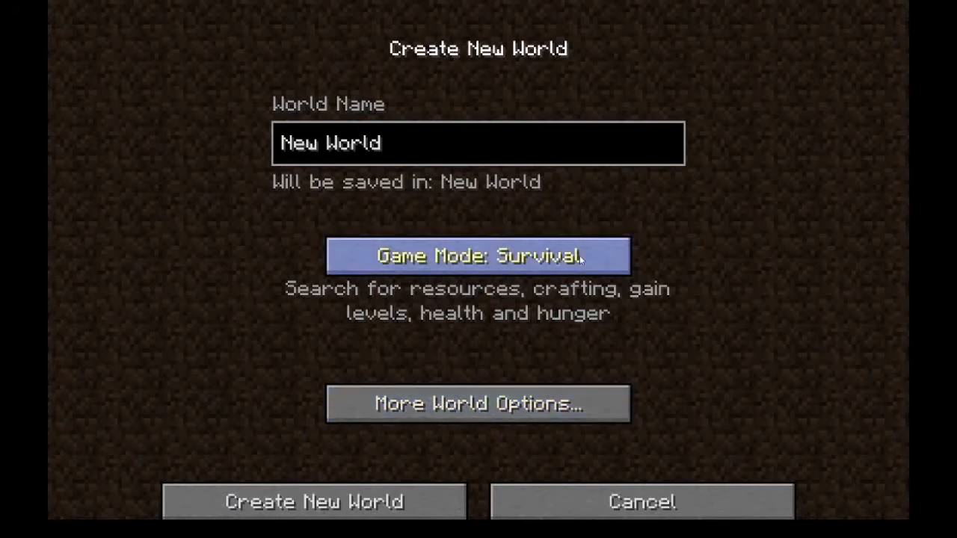
Set Creative mode and a Superflat world with the grass, dirt, stone and bedrock preset
click(478, 255)
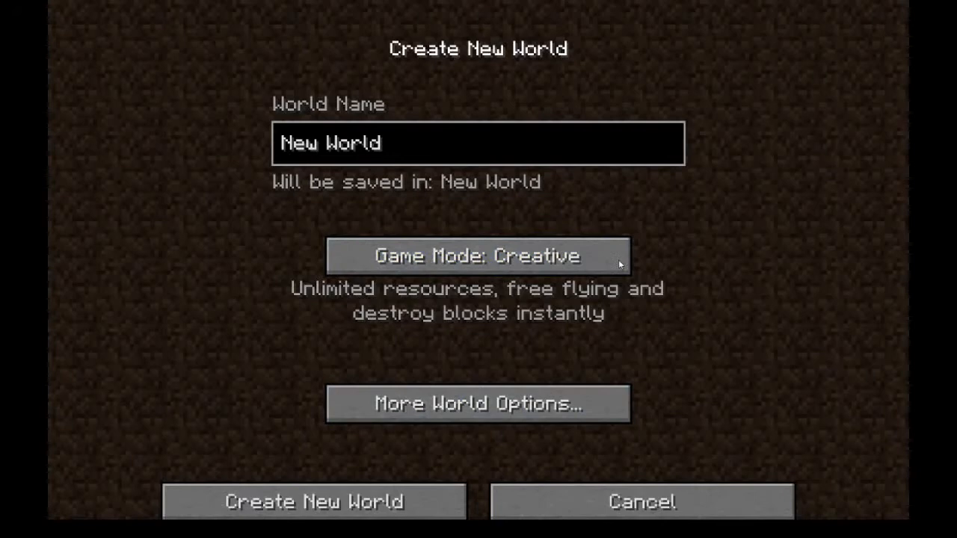
click(477, 403)
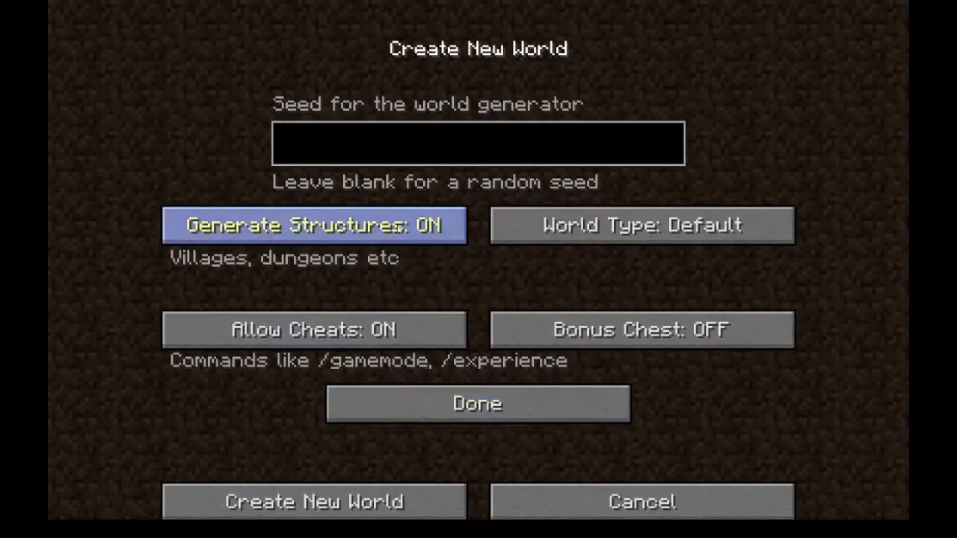
click(640, 225)
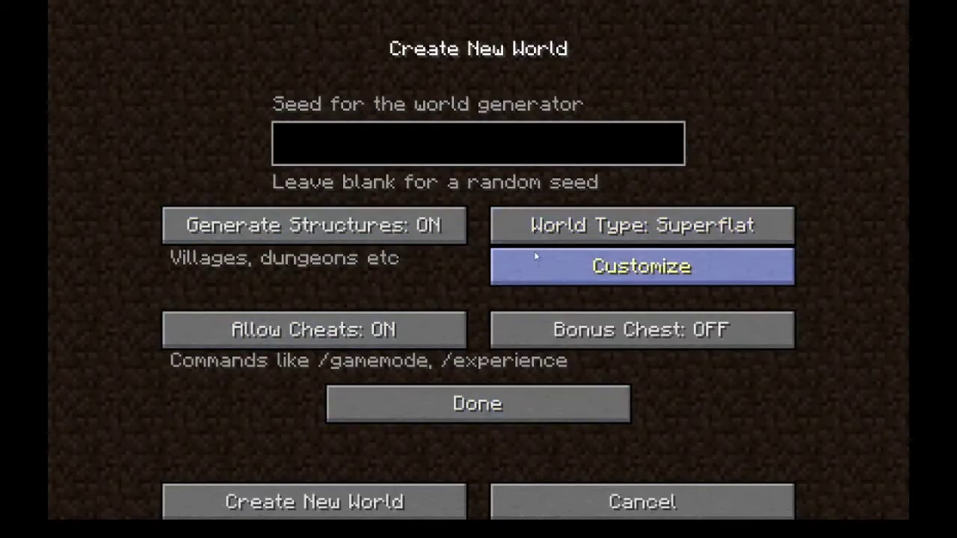
click(640, 266)
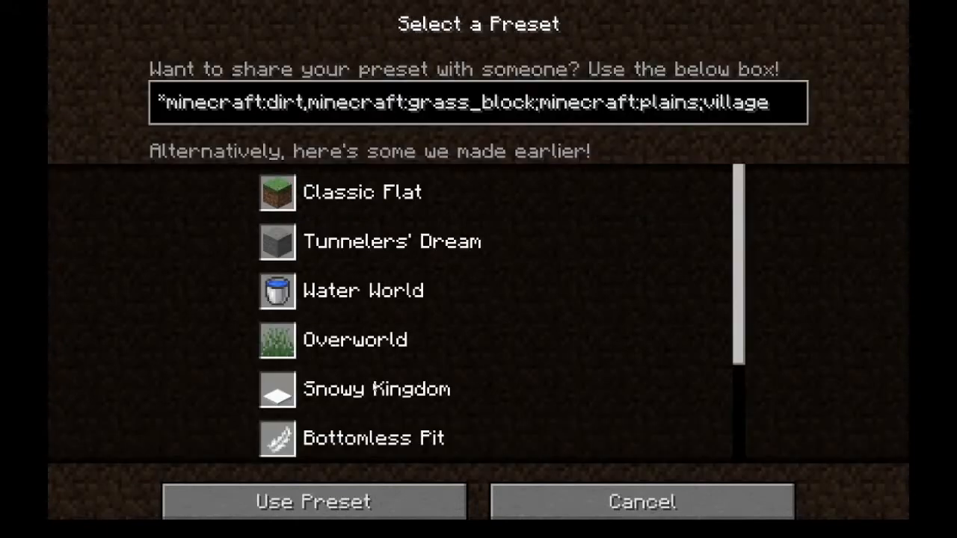
mouse_move(715, 386)
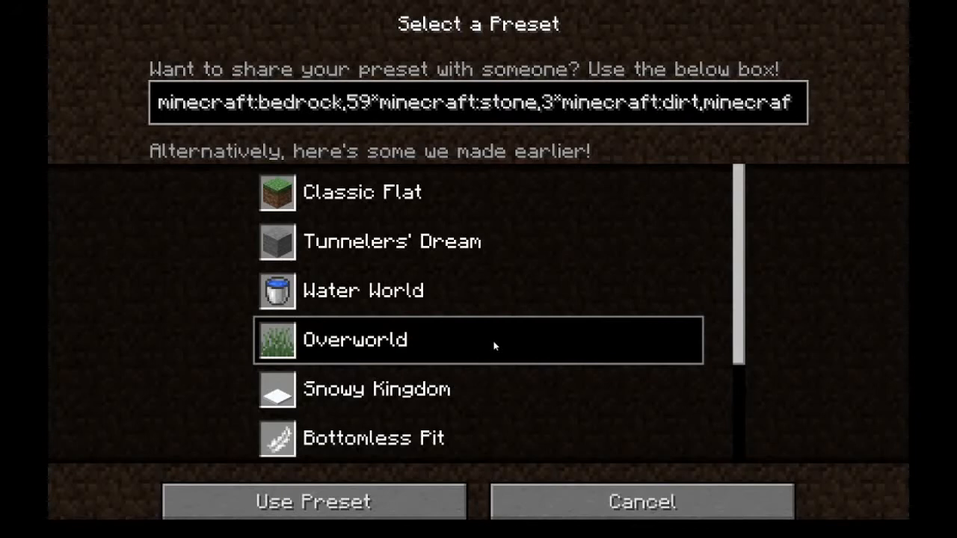
mouse_move(717, 110)
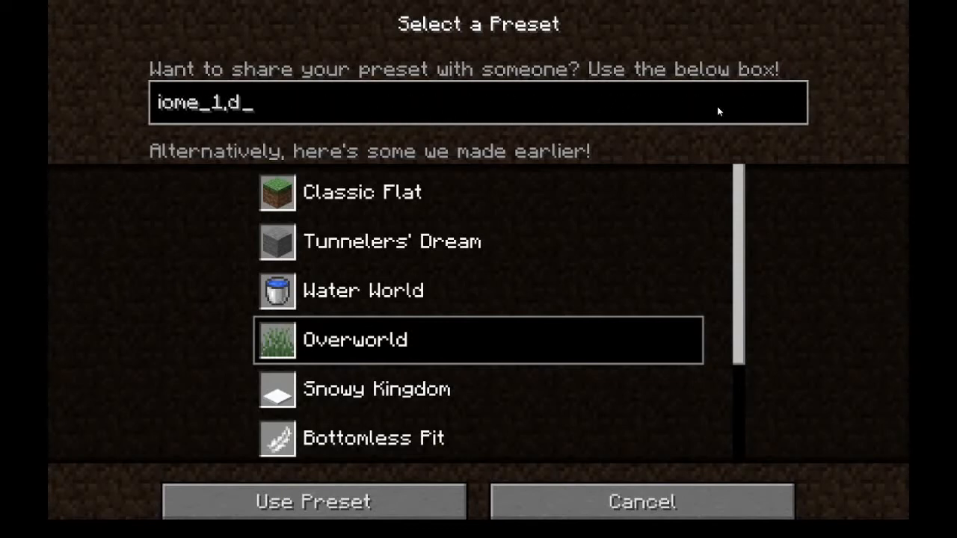
key(backspace)
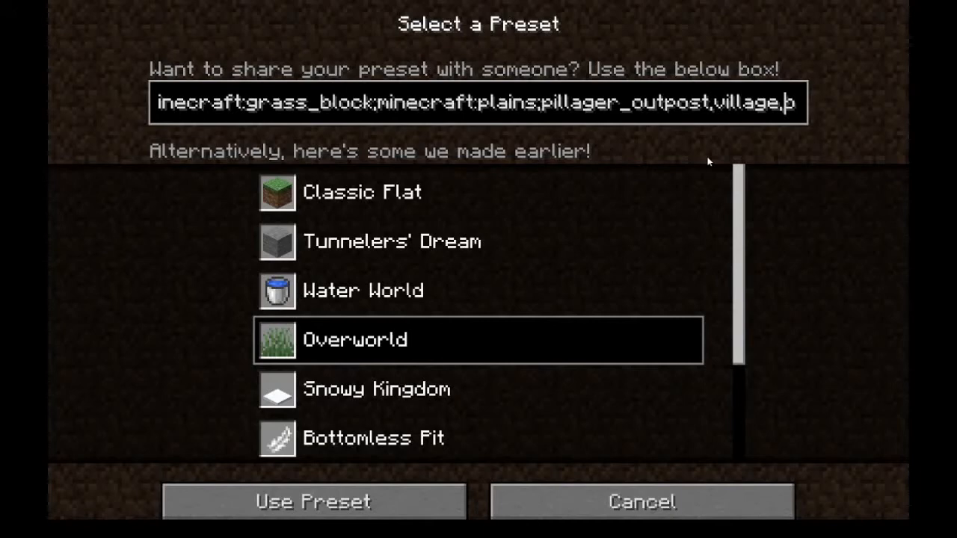
click(313, 500)
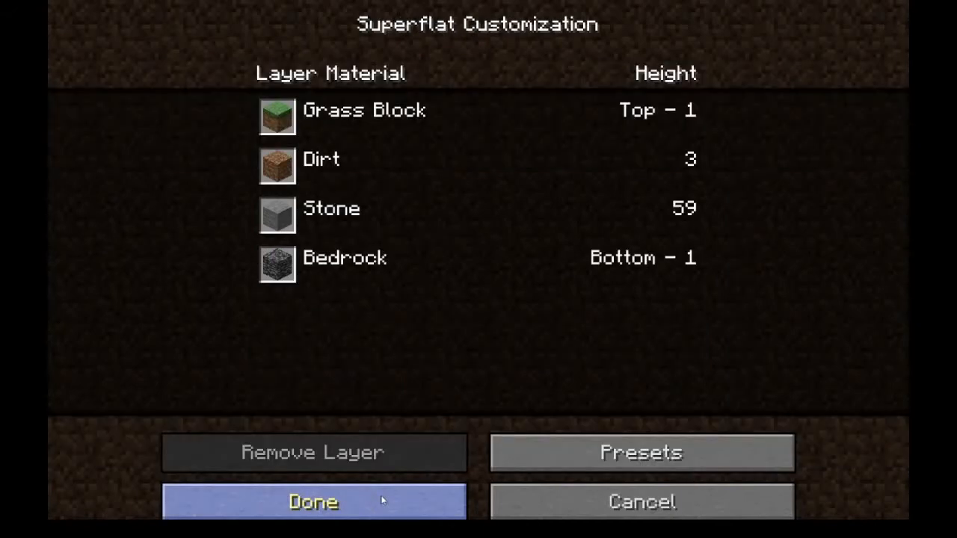
Accept the layers, set Generate Structures to OFF, and create the superflat world
click(312, 501)
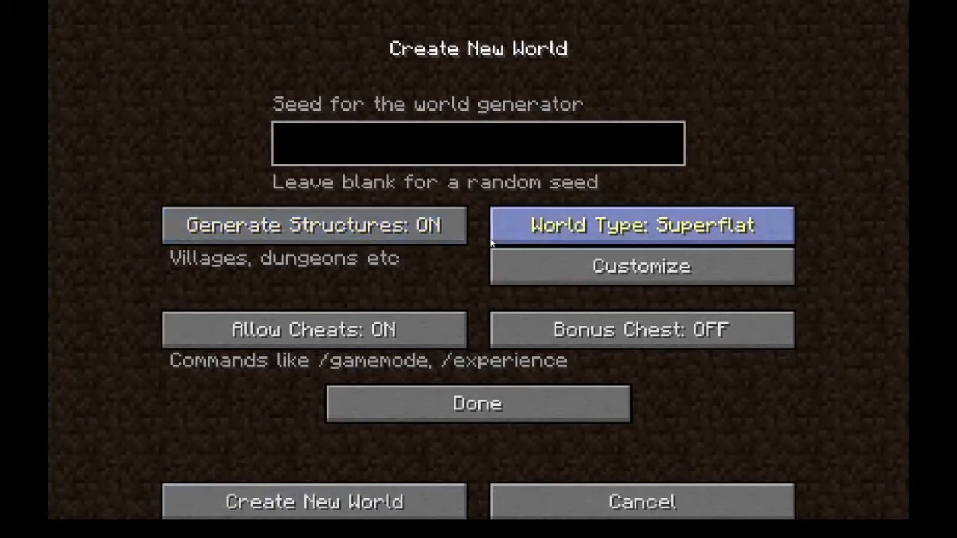
click(314, 225)
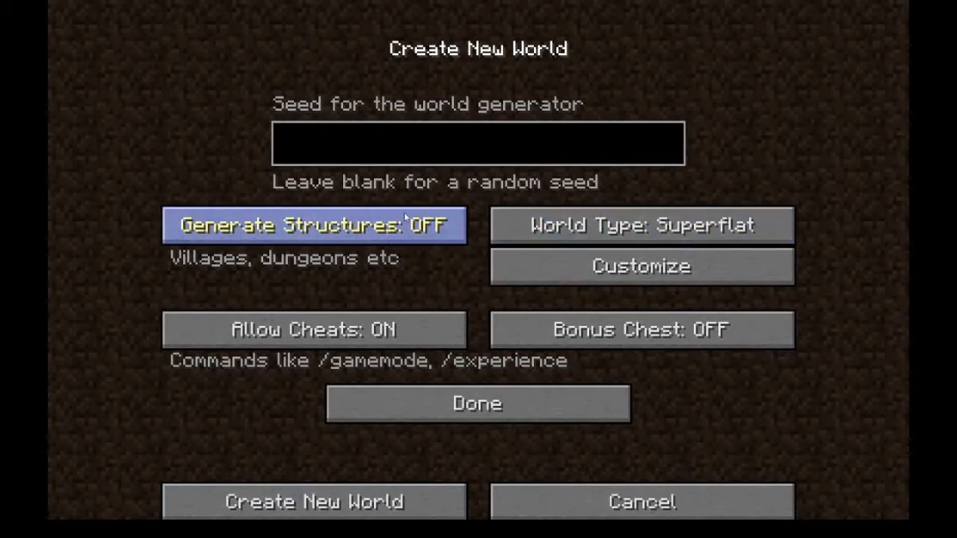
mouse_move(314, 502)
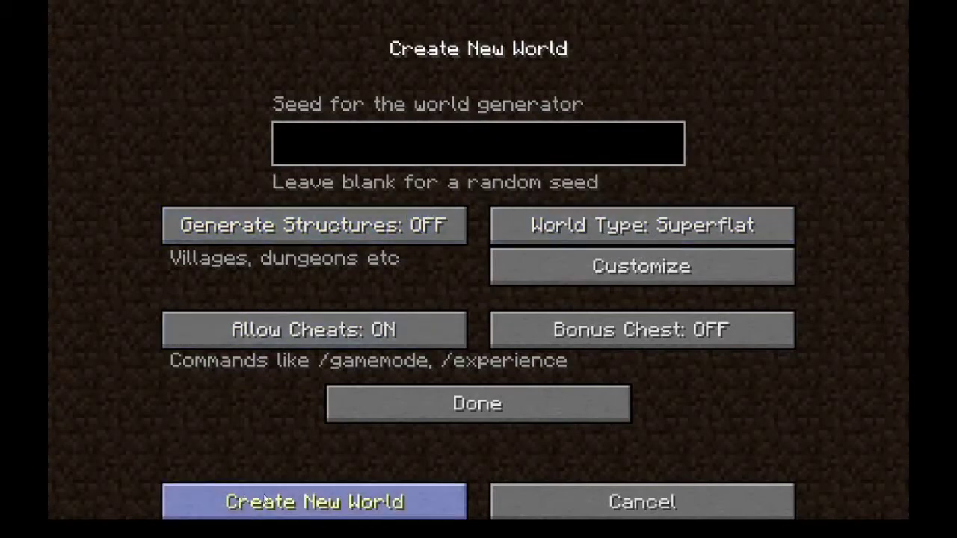
click(314, 501)
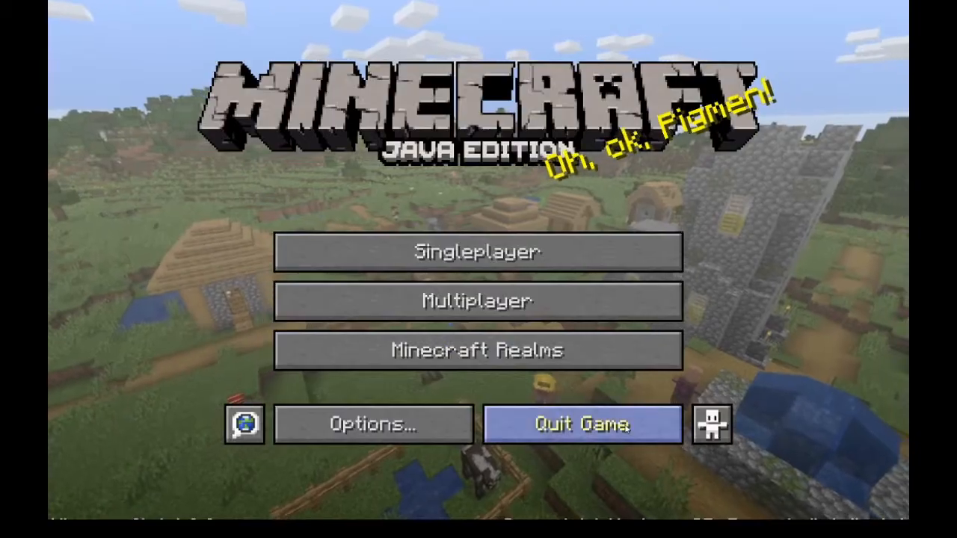
Quit to the launcher and select the OptiFine 1.16.1 installation
click(580, 423)
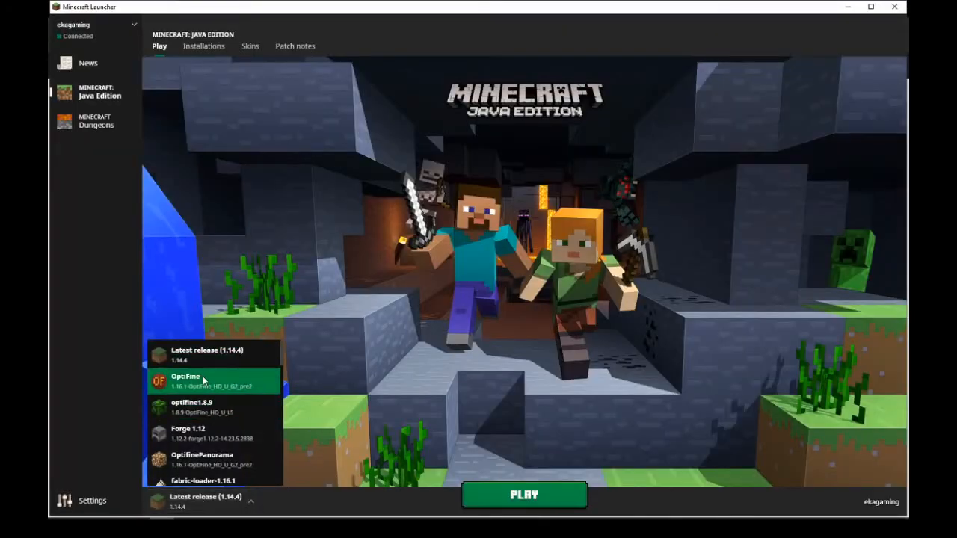
click(185, 380)
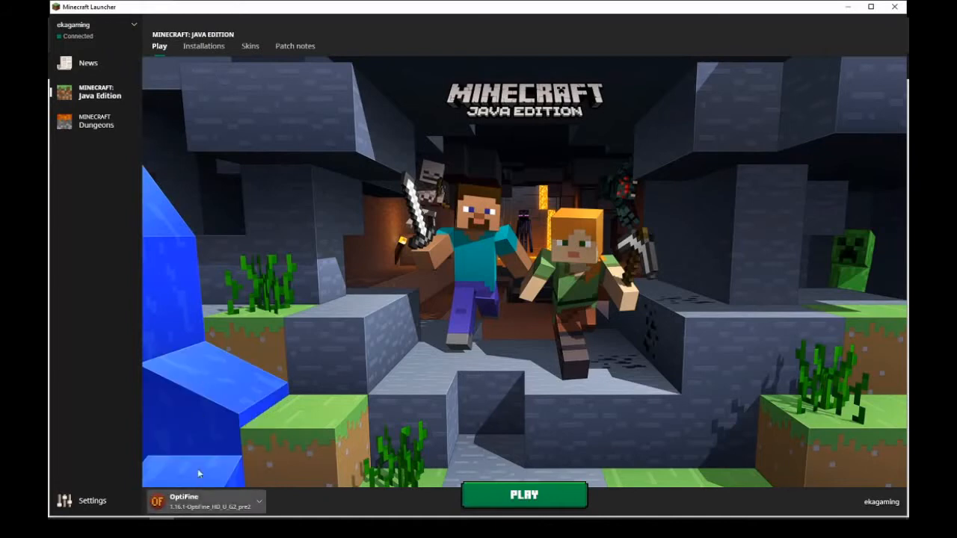
mouse_move(351, 456)
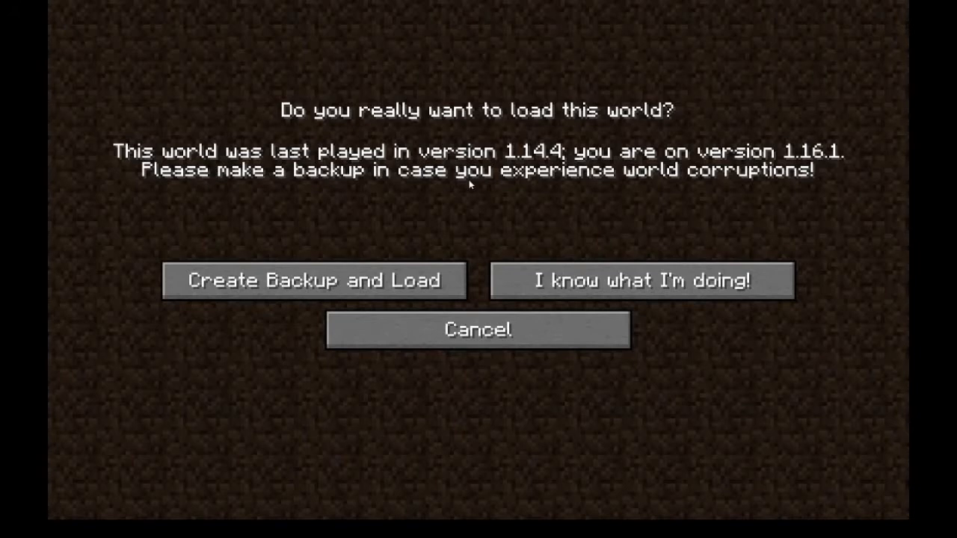
mouse_move(464, 202)
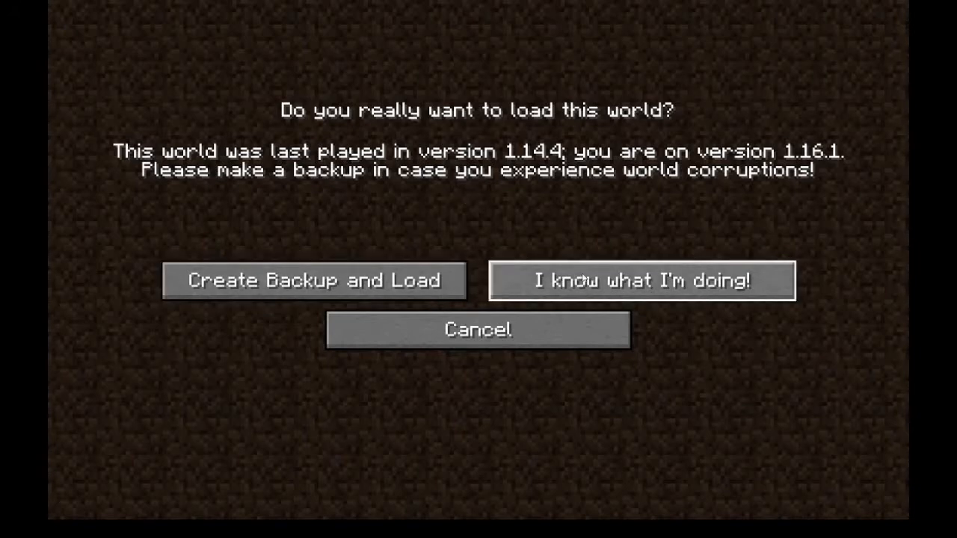
Load the 1.14.4 world without a backup and view the flat grass terrain
click(314, 281)
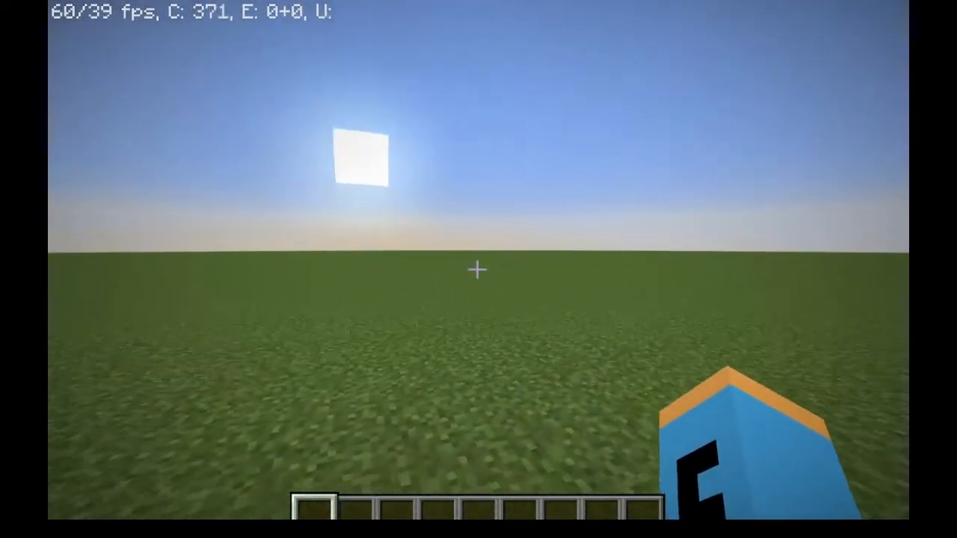
mouse_move(478, 269)
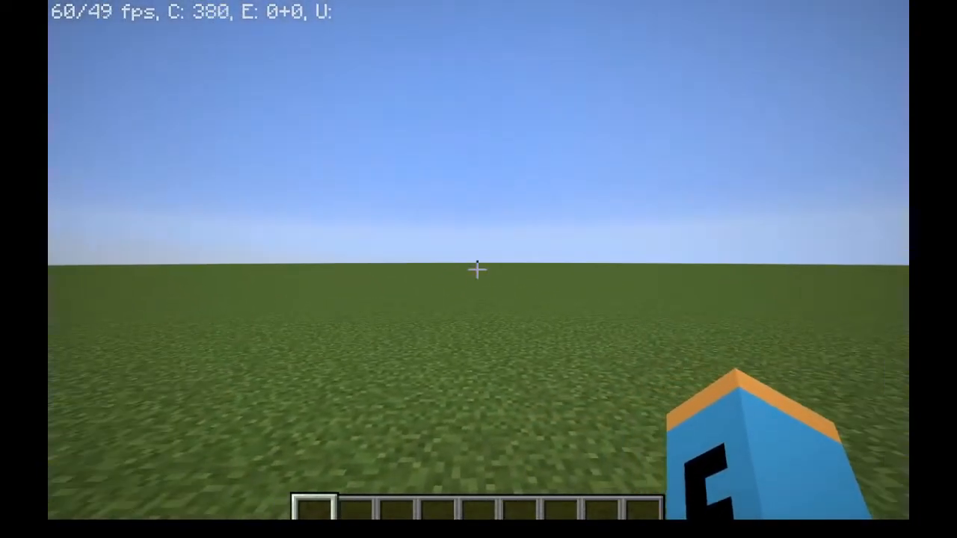
key(Escape)
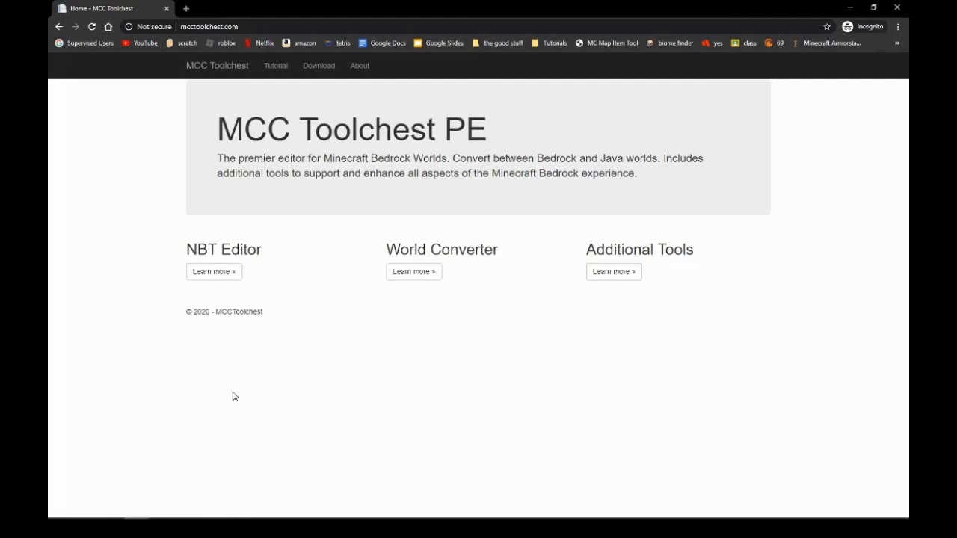
mouse_move(303, 5)
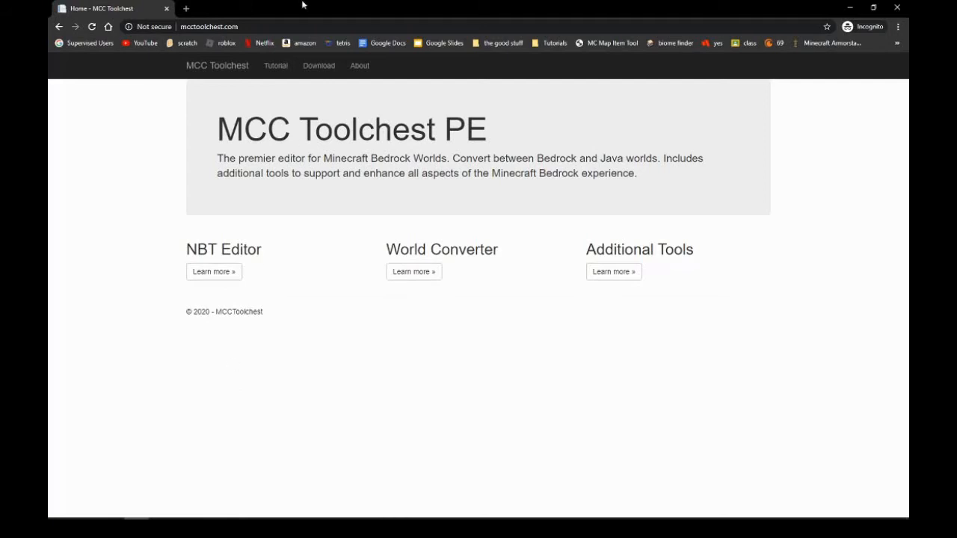
mouse_move(180, 55)
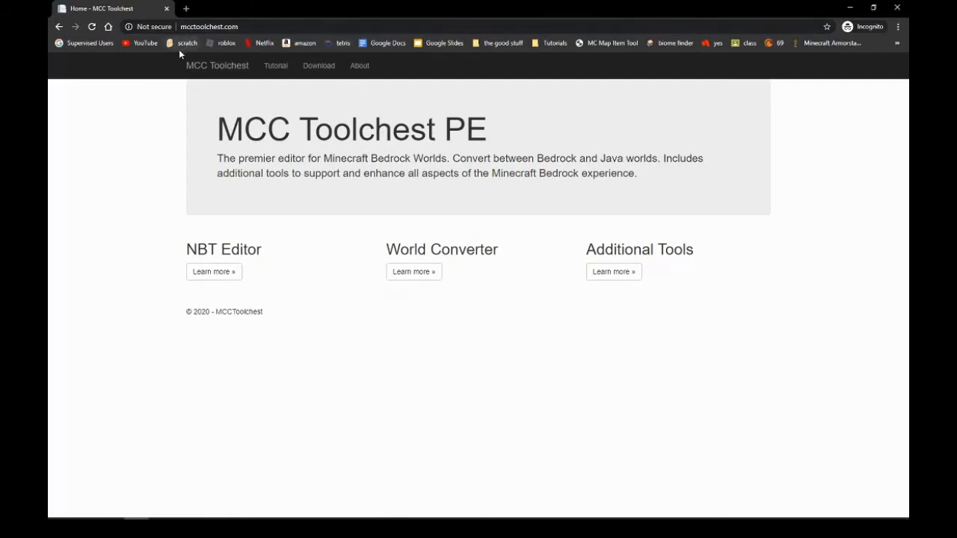
mouse_move(140, 57)
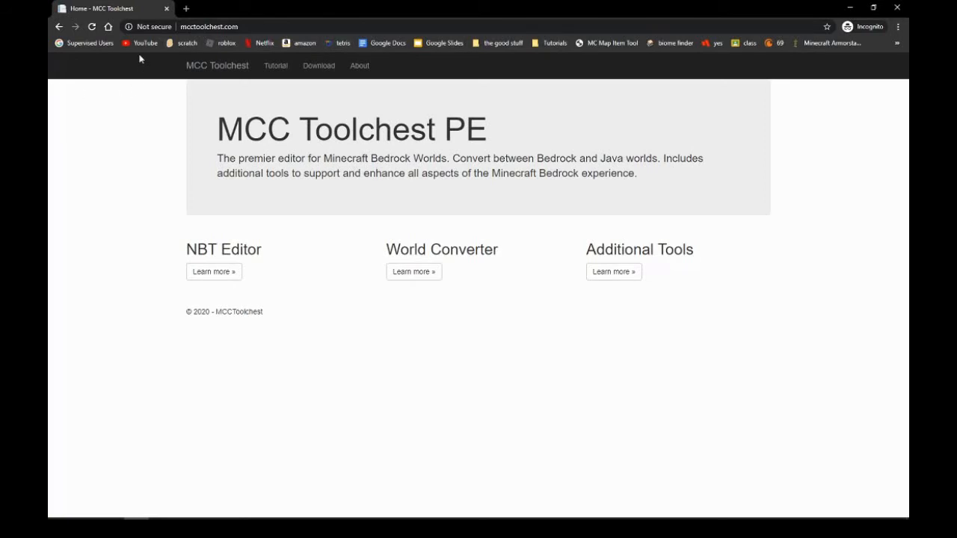
mouse_move(392, 294)
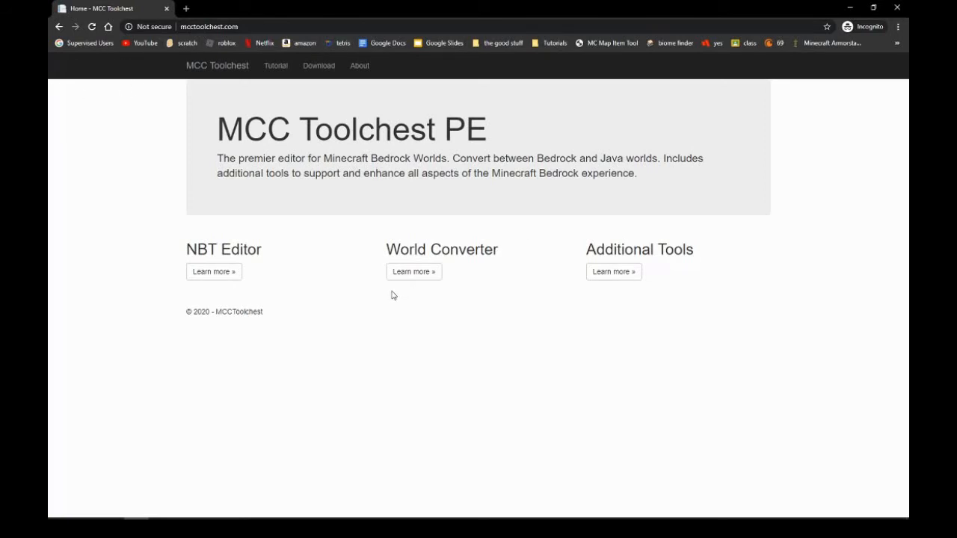
mouse_move(414, 271)
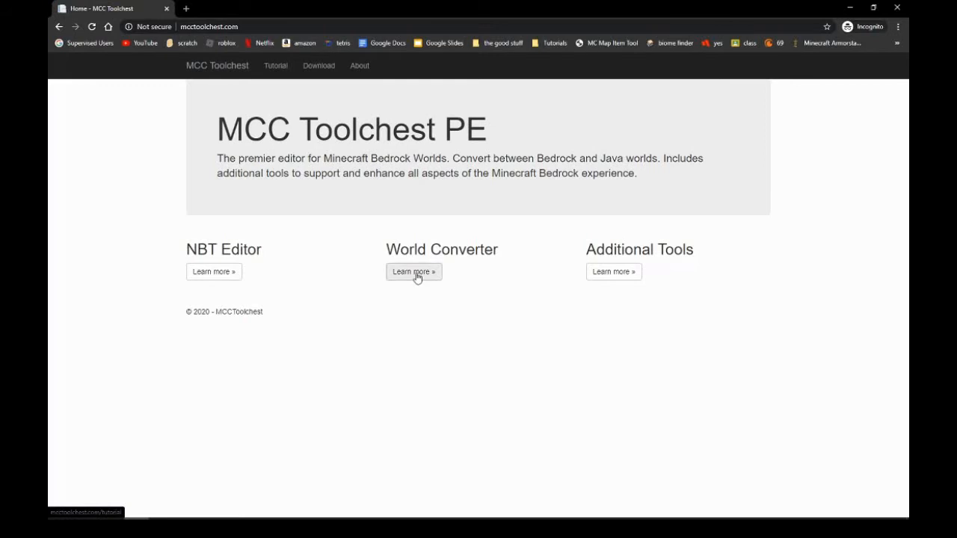
mouse_move(348, 76)
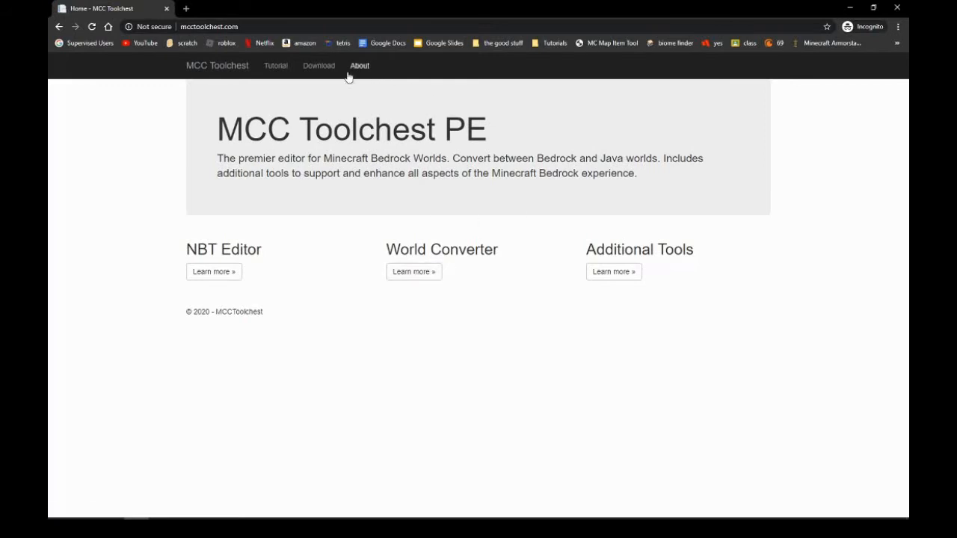
Go to the Download page on the MCC Toolchest website
click(318, 65)
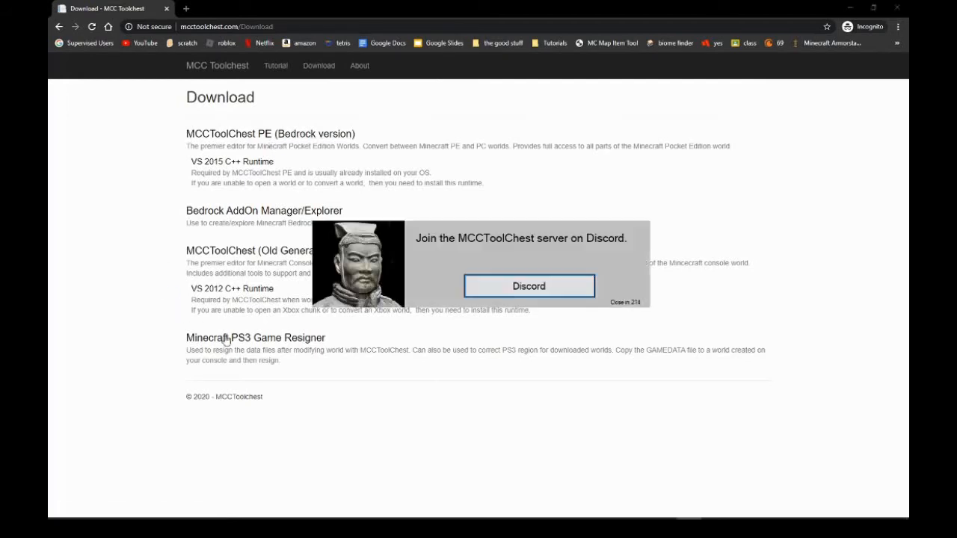
mouse_move(730, 394)
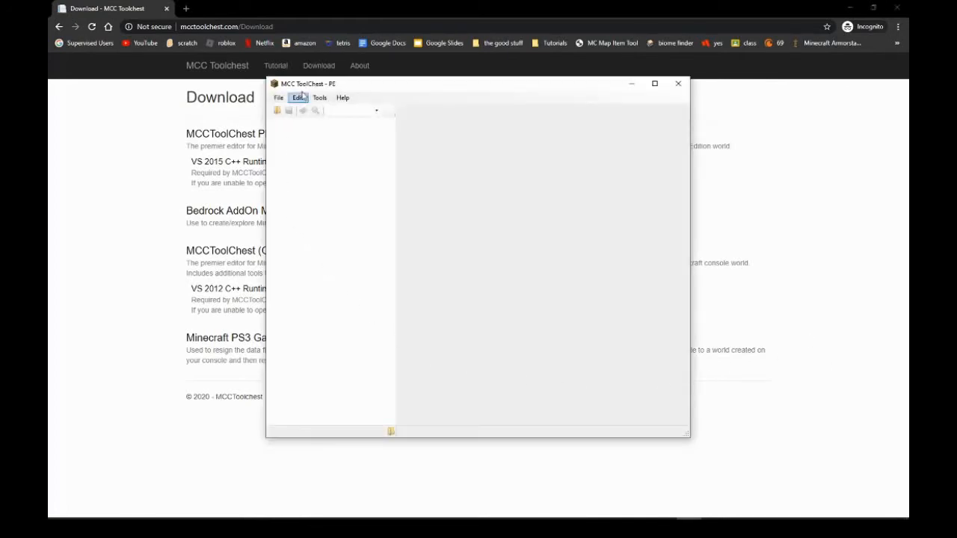
Pick New World from the Java Worlds list for conversion to Bedrock
click(319, 97)
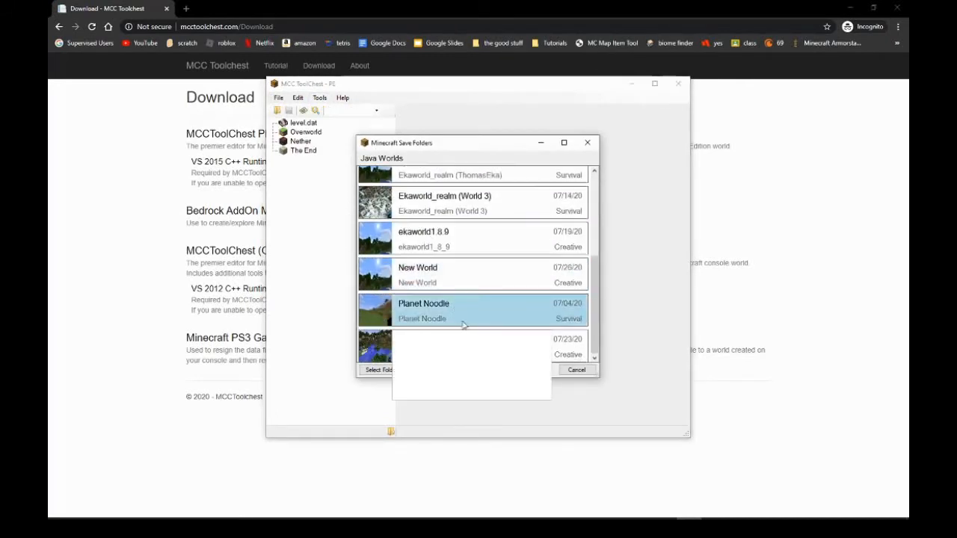
scroll(up, 3)
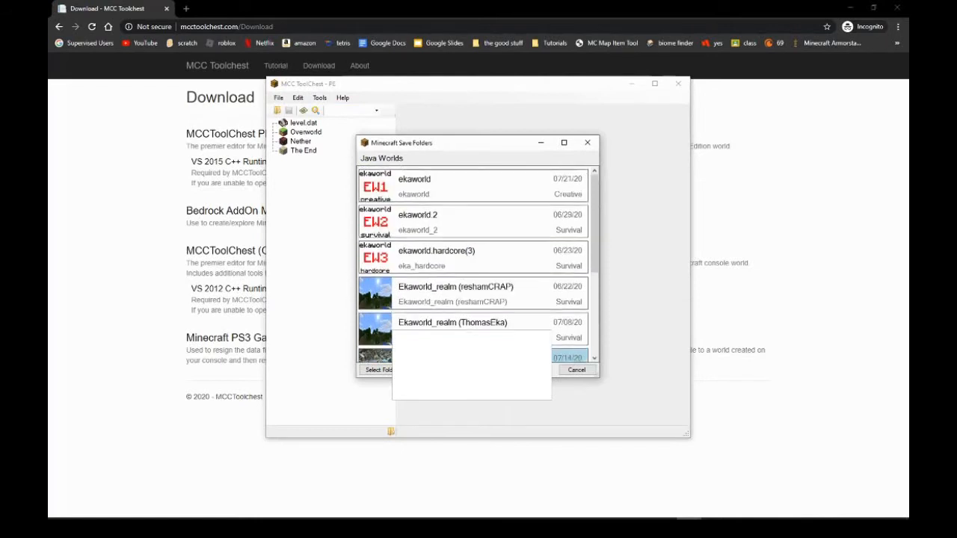
click(471, 293)
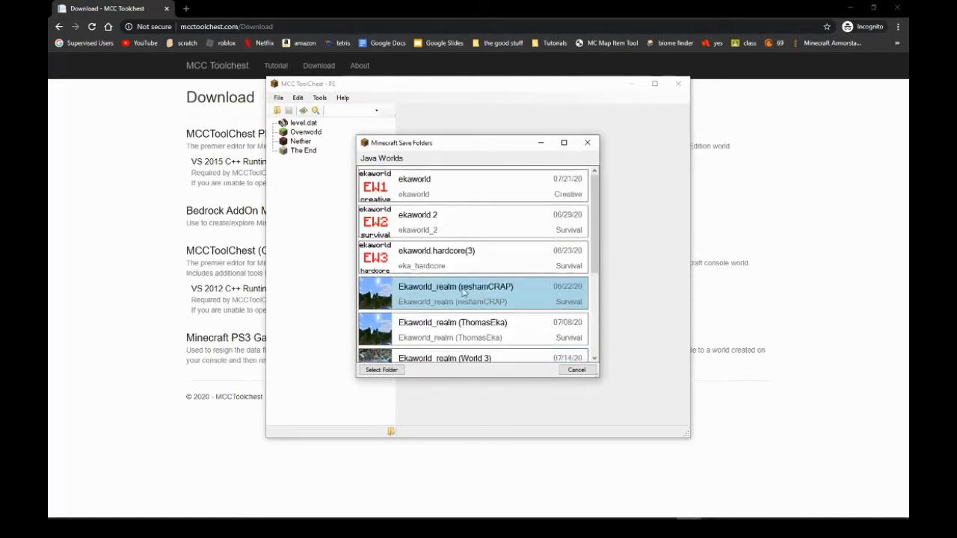
scroll(down, 3)
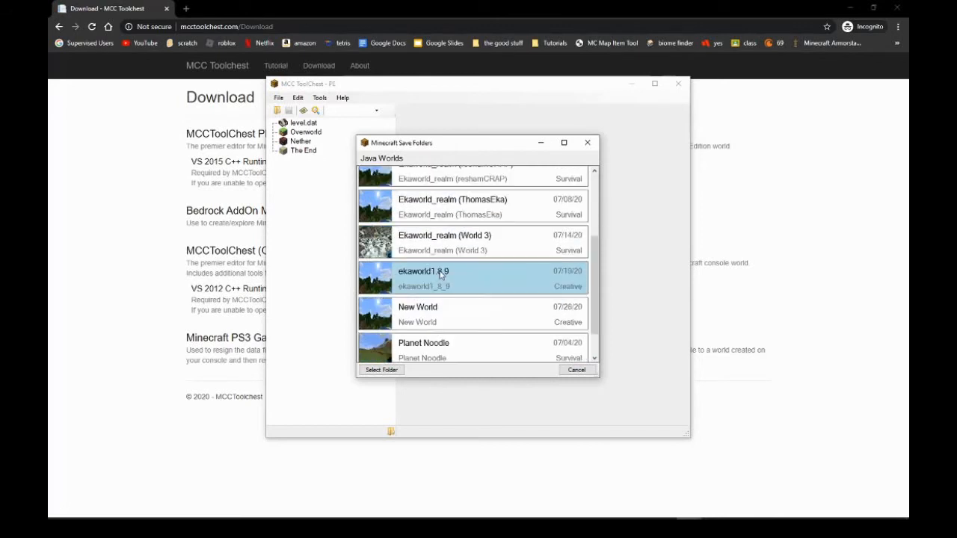
click(381, 369)
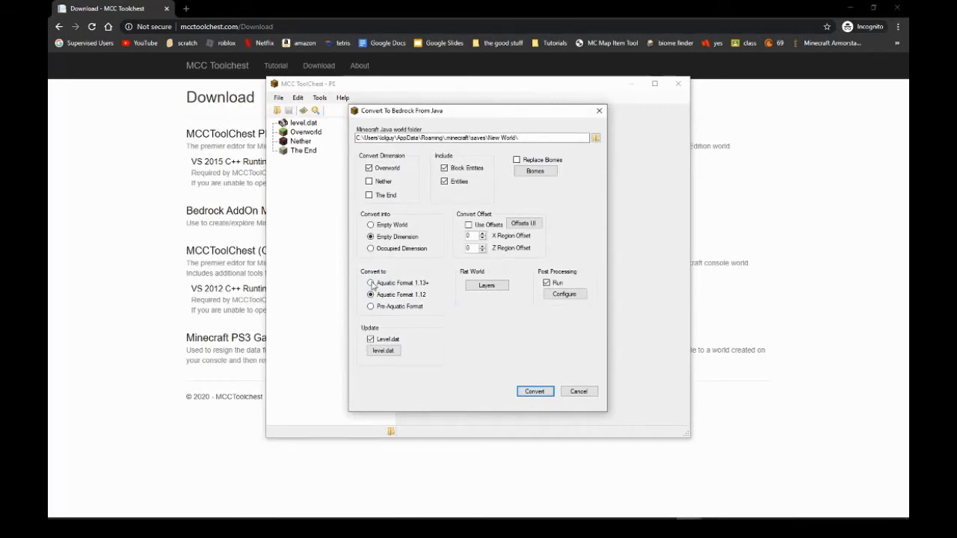
Convert New World using Aquatic Format 1.13+ and dismiss the completion status
click(370, 283)
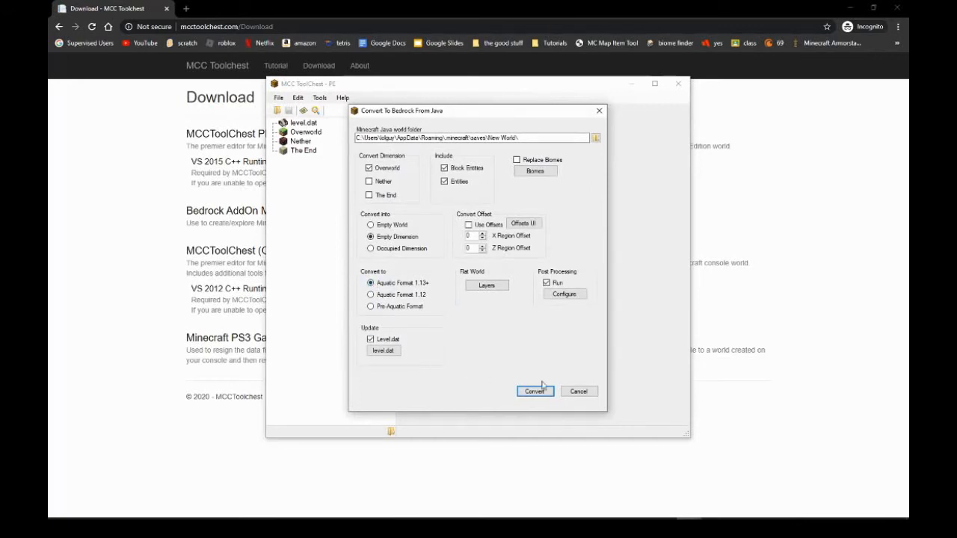
click(535, 390)
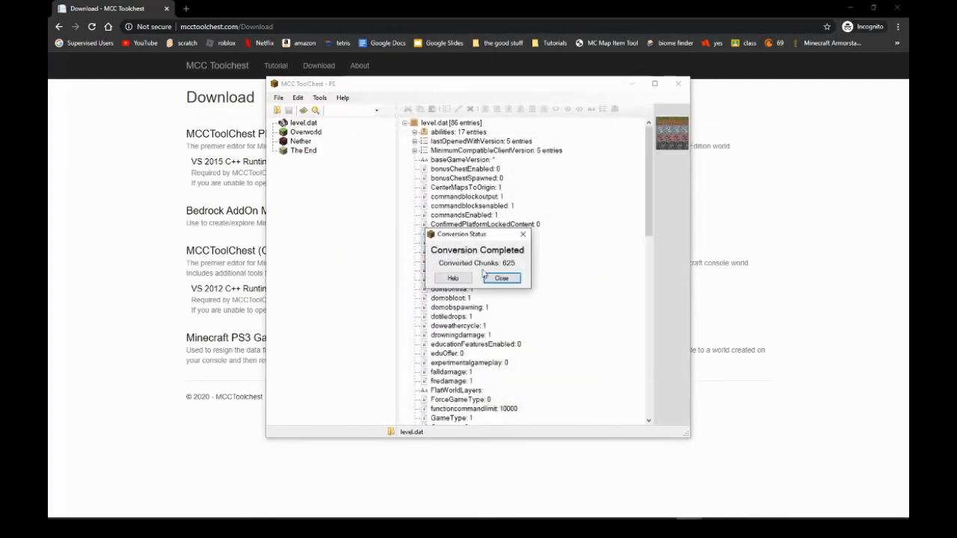
click(500, 278)
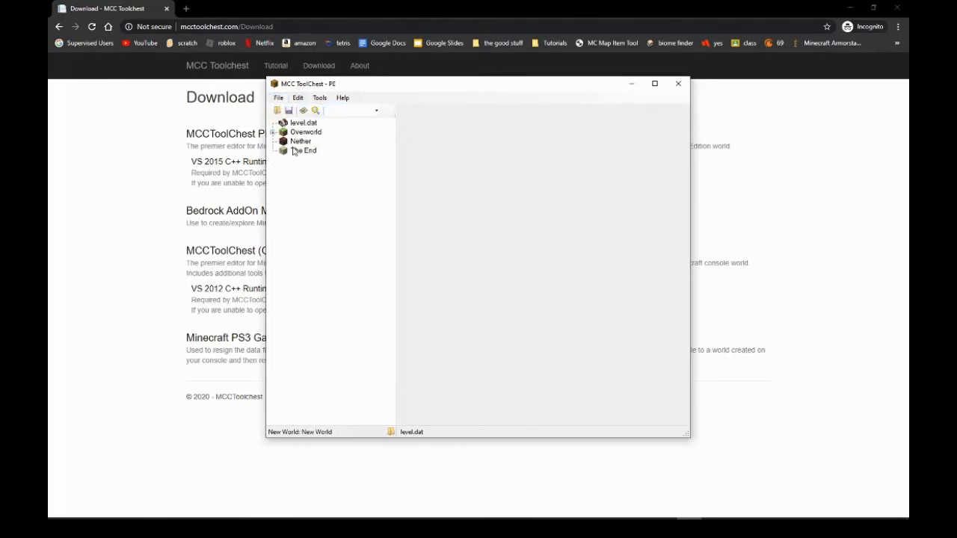
Save the converted world as new Bedrock world 'CreativeFlatWorld' and exit MCC ToolChest PE
click(431, 370)
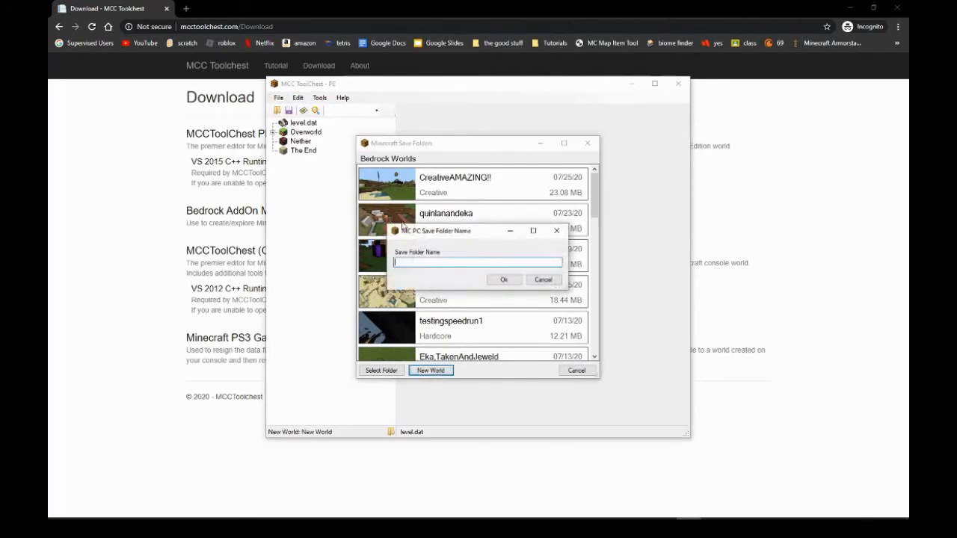
text(C)
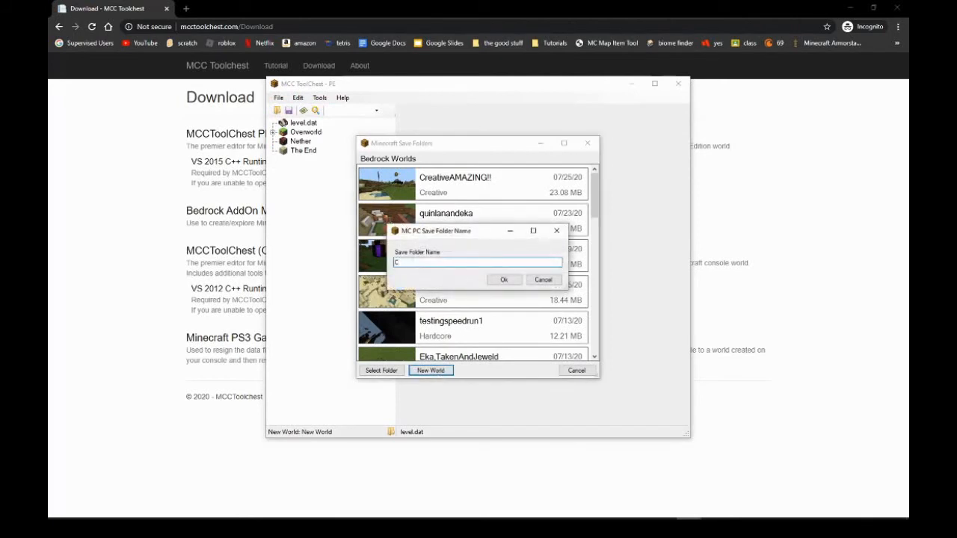
text(CreativeFla)
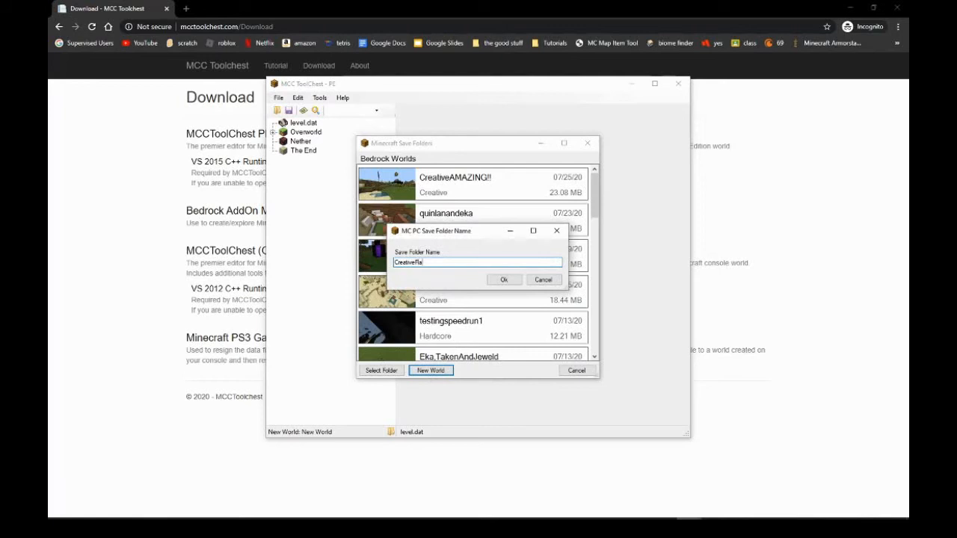
click(503, 279)
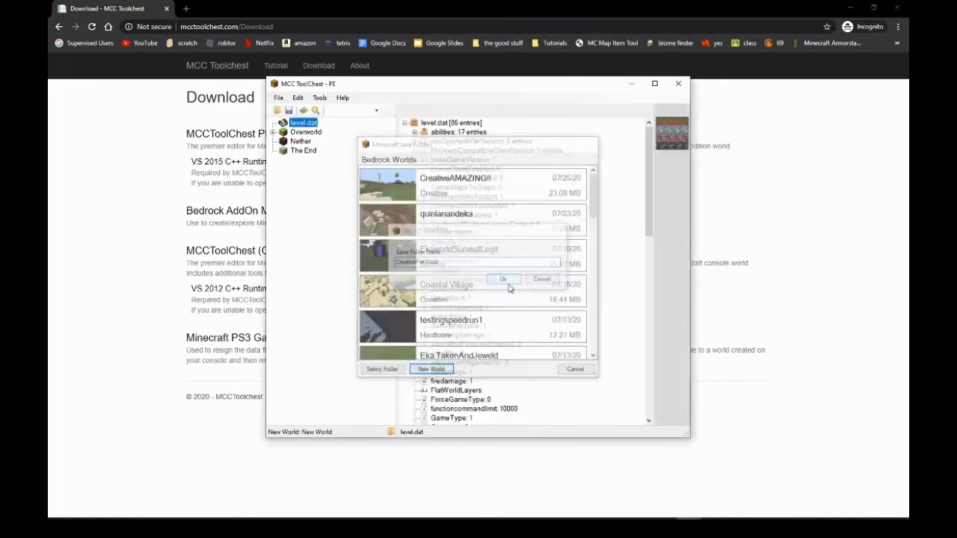
click(502, 279)
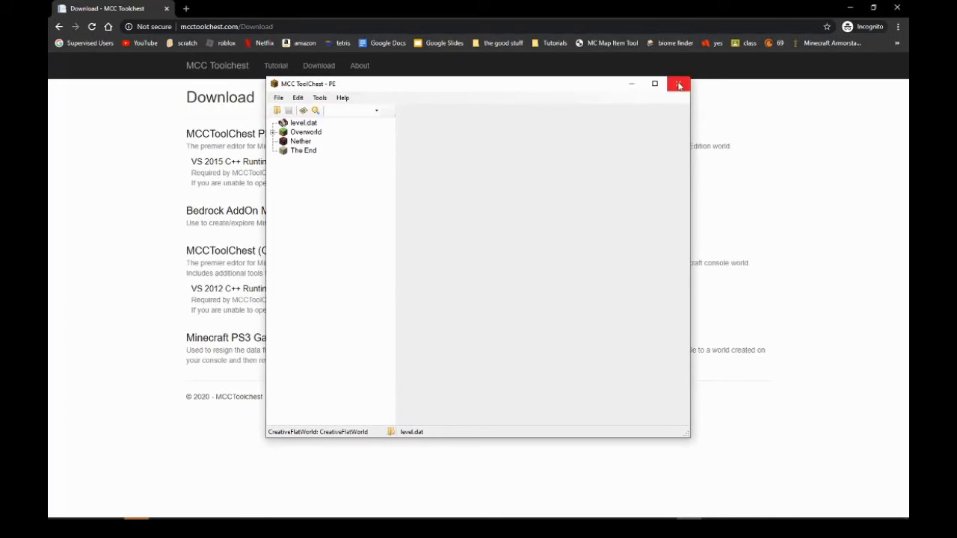
click(679, 84)
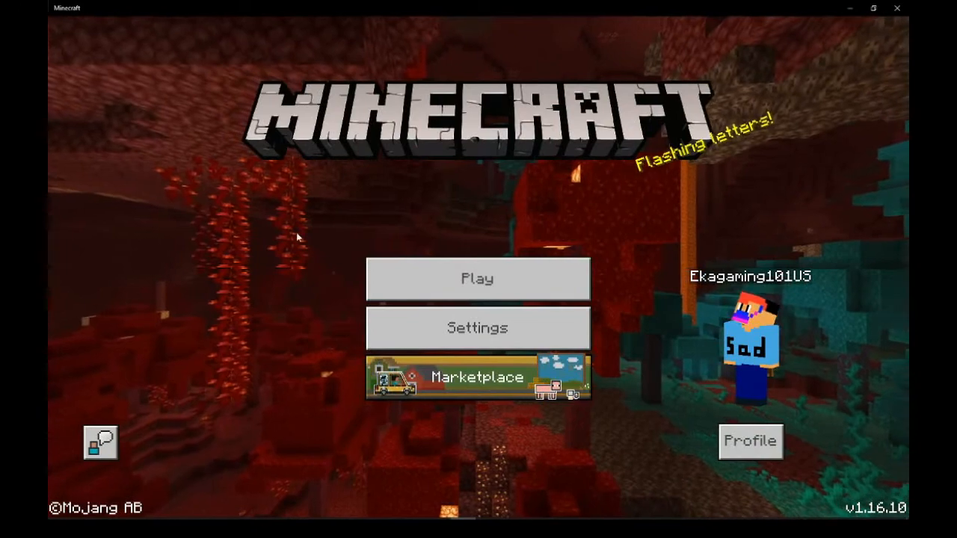
Select Play on the Bedrock title screen to list the saved worlds
click(477, 278)
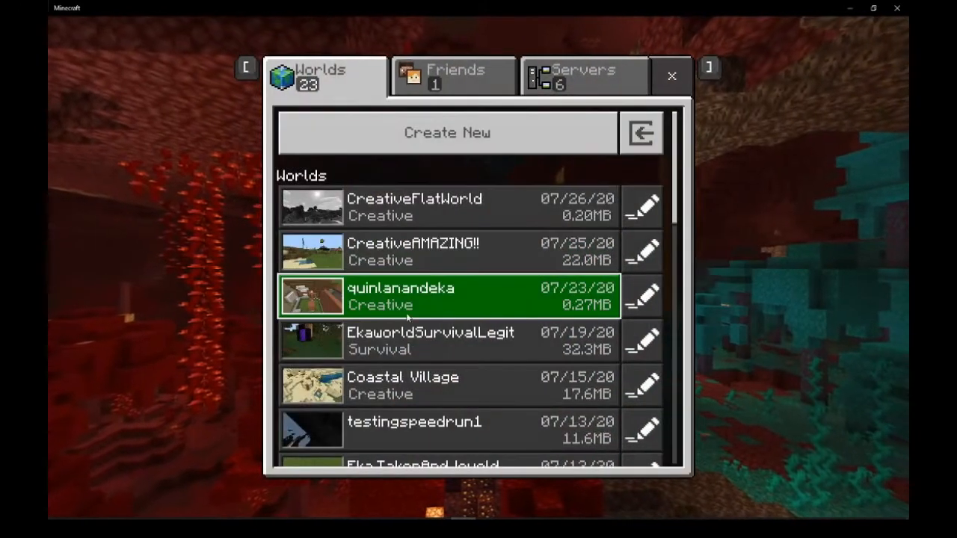
Load the CreativeFlatWorld entry from the Worlds tab
click(449, 207)
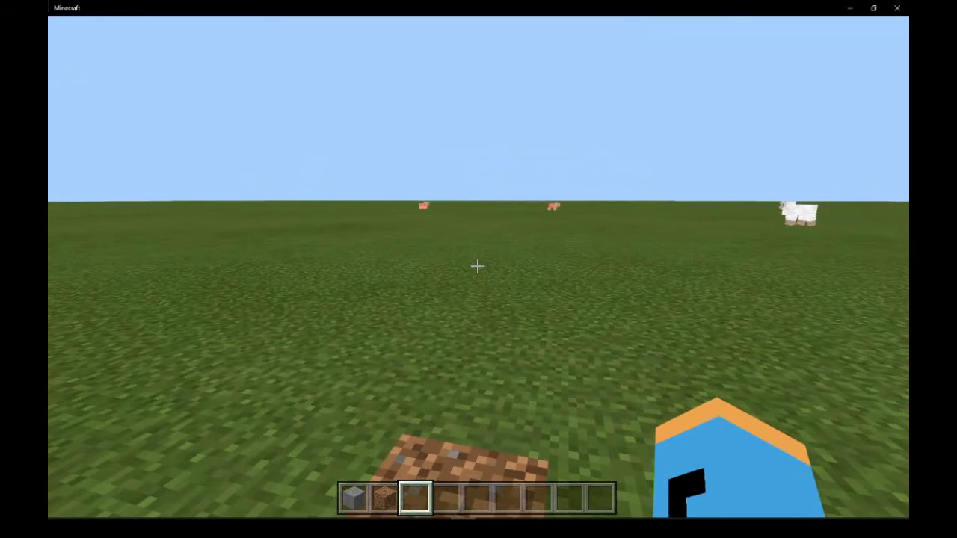
mouse_move(478, 266)
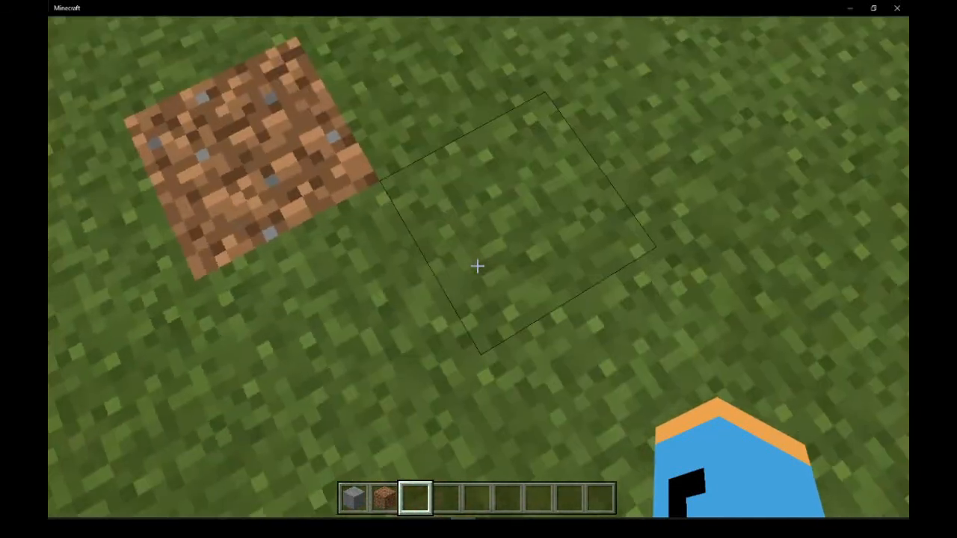
mouse_move(479, 266)
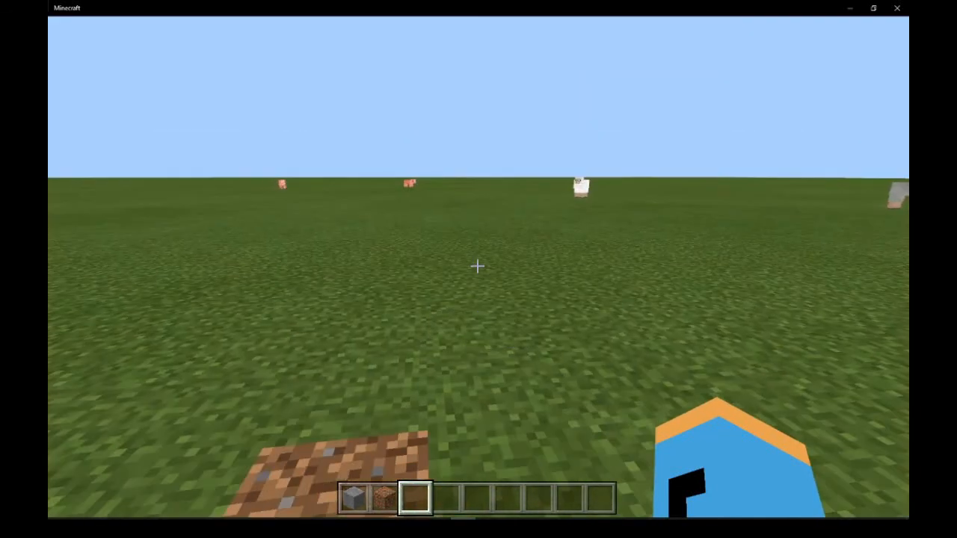